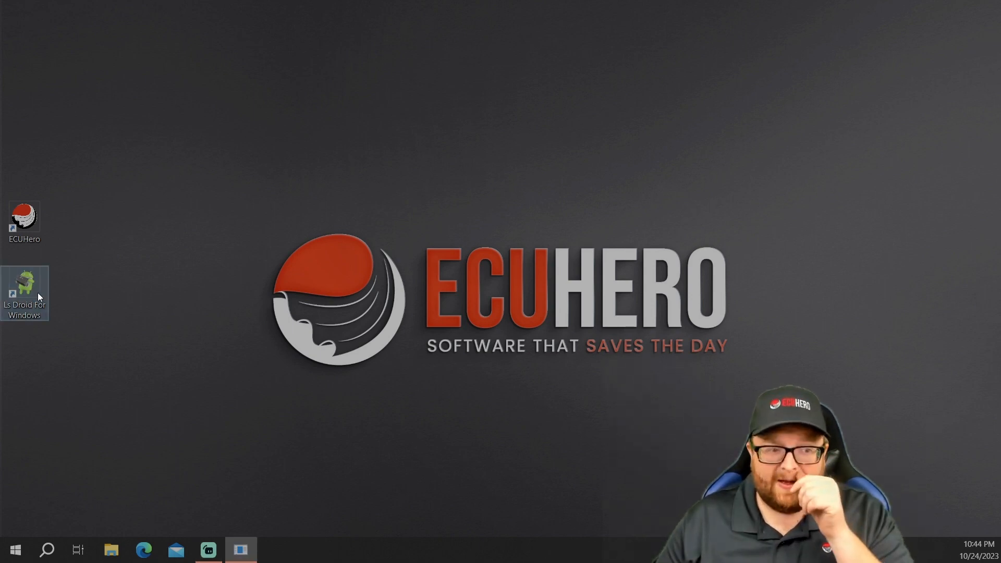
- Launch Ls Droid For Windows and accept downloading the updated OS support list
{"action": "double_click", "coordinate": [25, 288]}
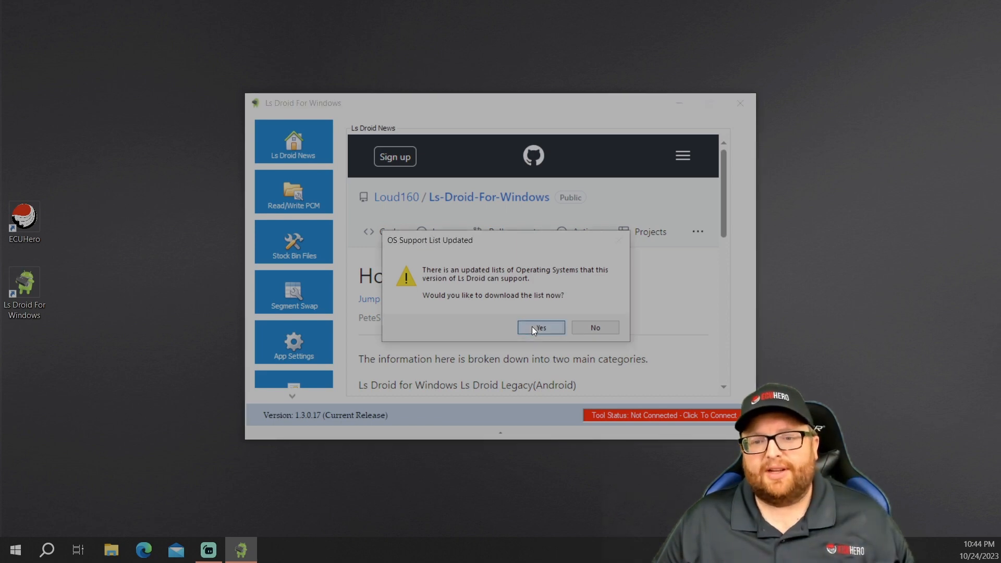
{"action": "left_click", "coordinate": [539, 328]}
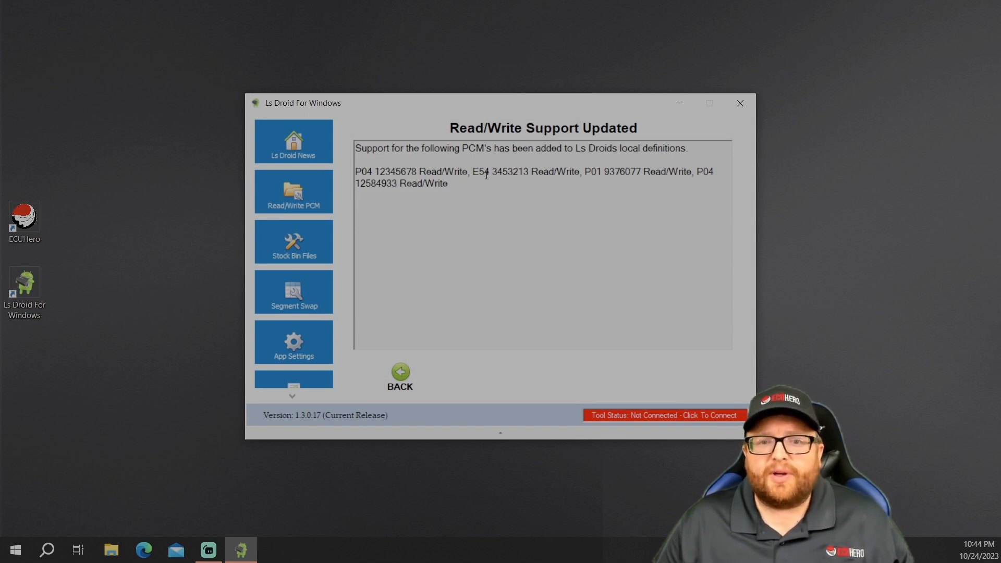
{"action": "mouse_move", "coordinate": [575, 177]}
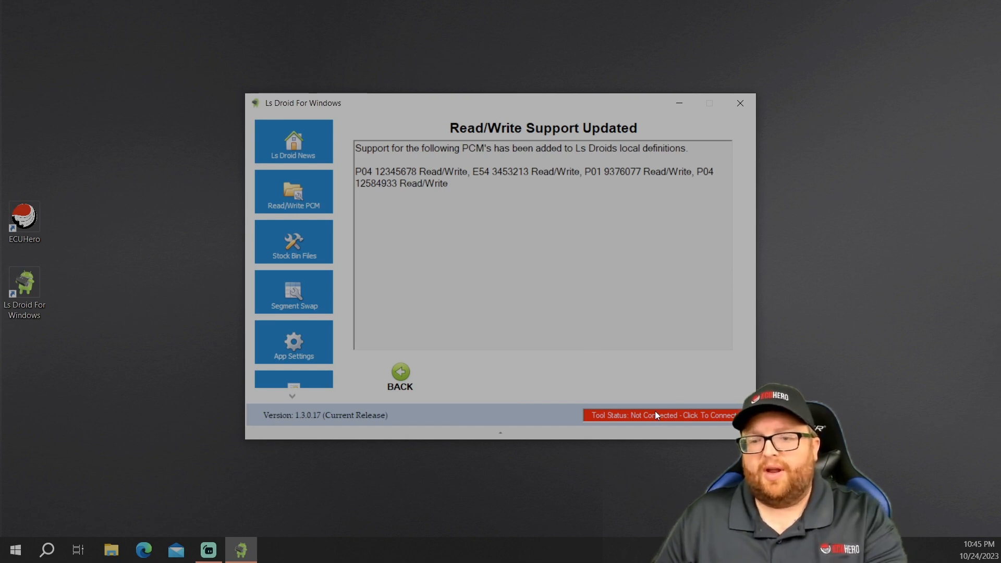
- Connect to the OBDX Pro VX scan tool on COM 6 via the Tool Status bar
{"action": "left_click", "coordinate": [661, 415]}
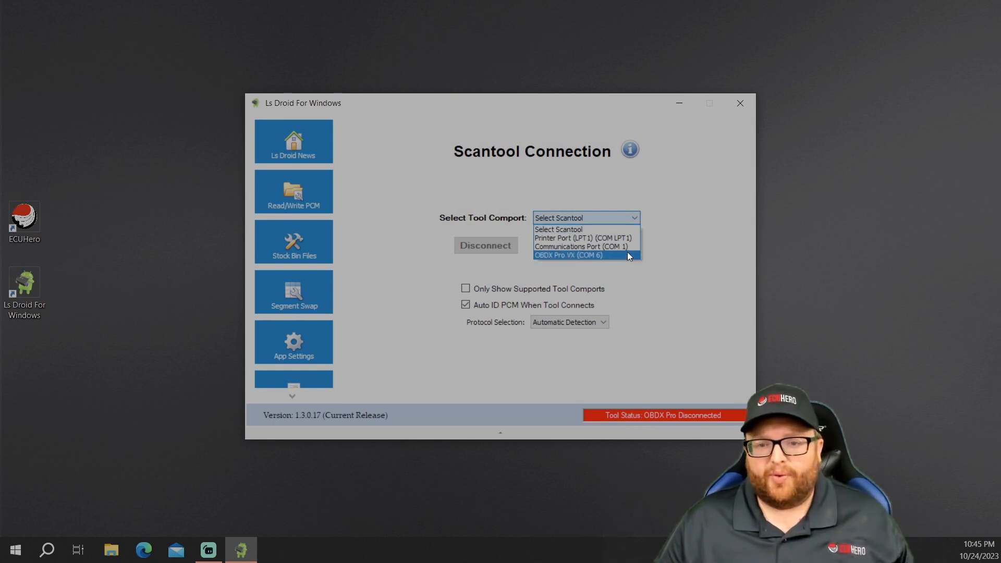
{"action": "left_click", "coordinate": [567, 254]}
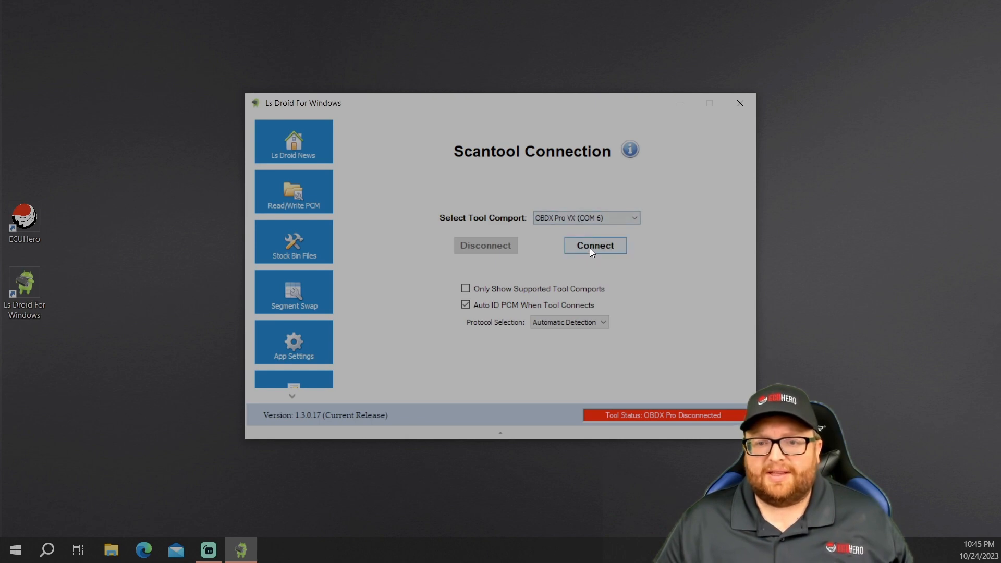
{"action": "left_click", "coordinate": [594, 246]}
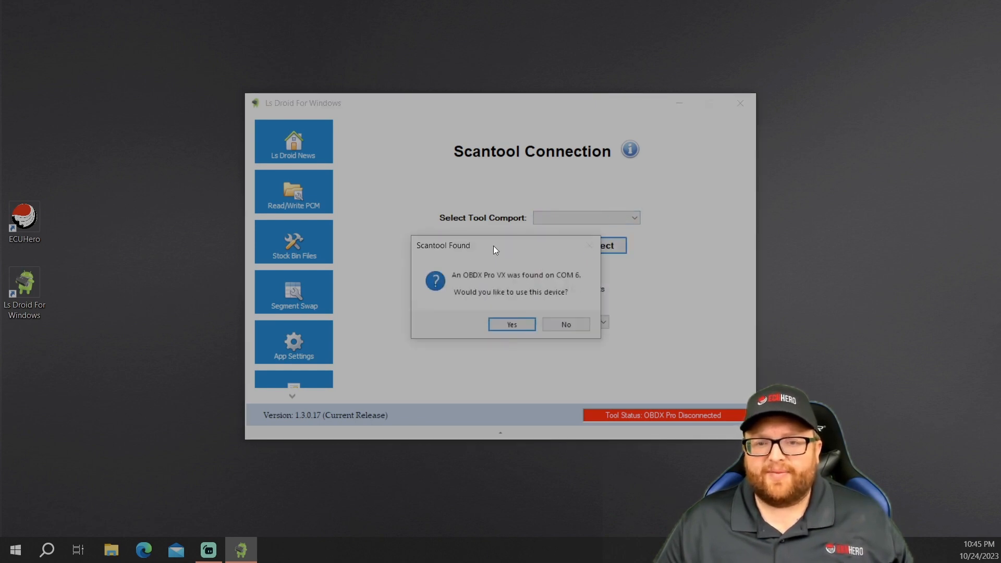
{"action": "left_click", "coordinate": [511, 324]}
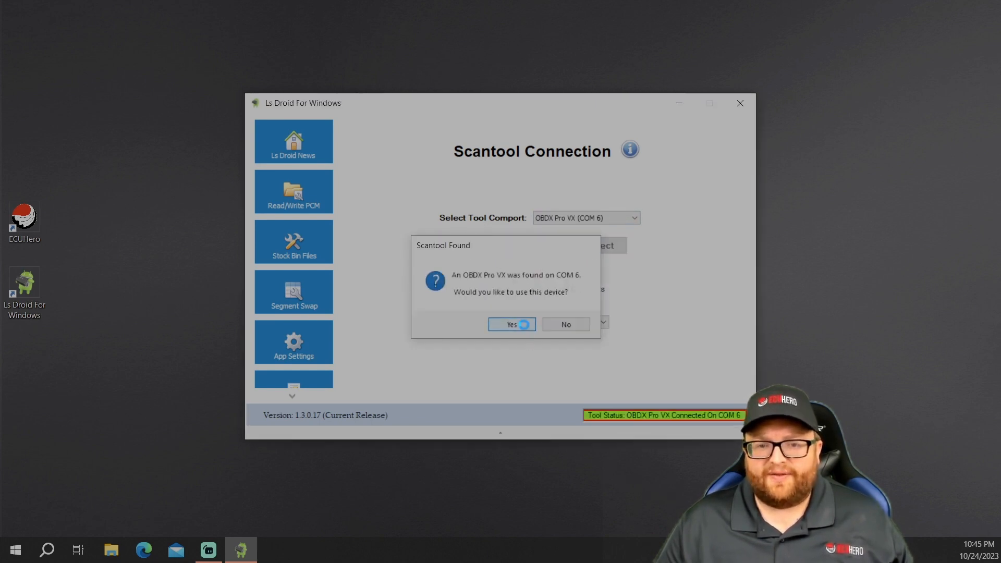
{"action": "left_click", "coordinate": [511, 325]}
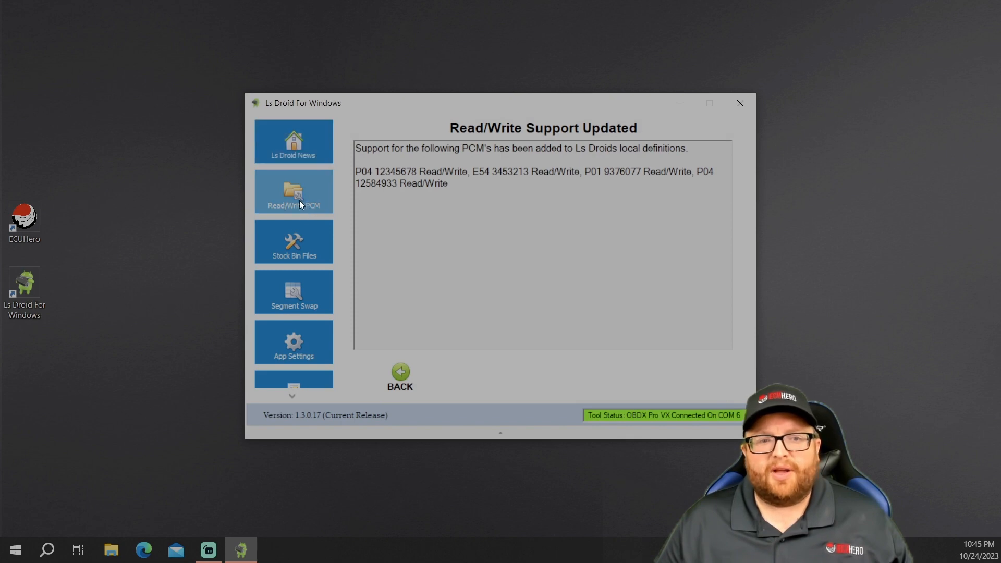
- Show Read/Write PCM details identifying a P01 on operating system 12216125 with VIN and serial
{"action": "left_click", "coordinate": [294, 192]}
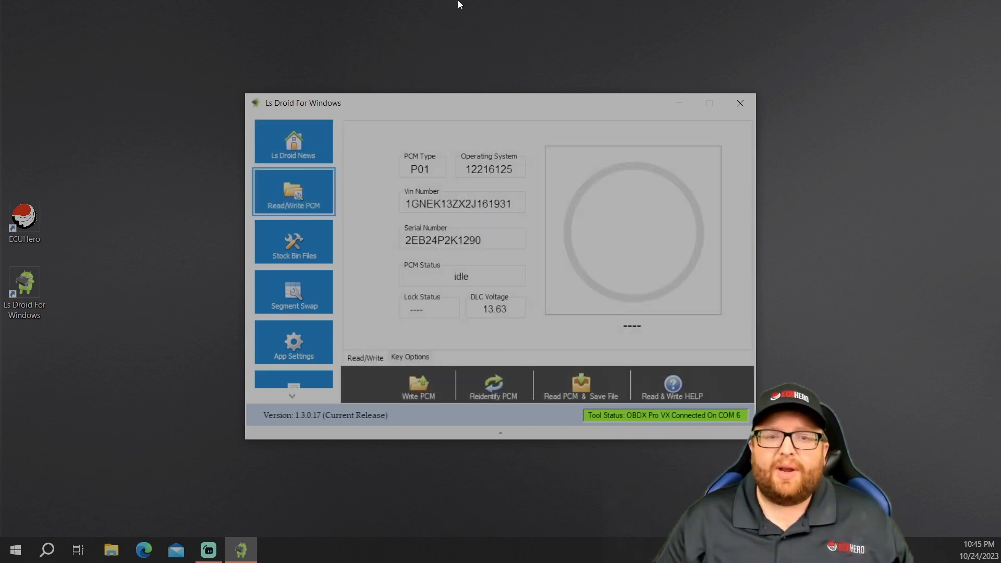
{"action": "mouse_move", "coordinate": [447, 189]}
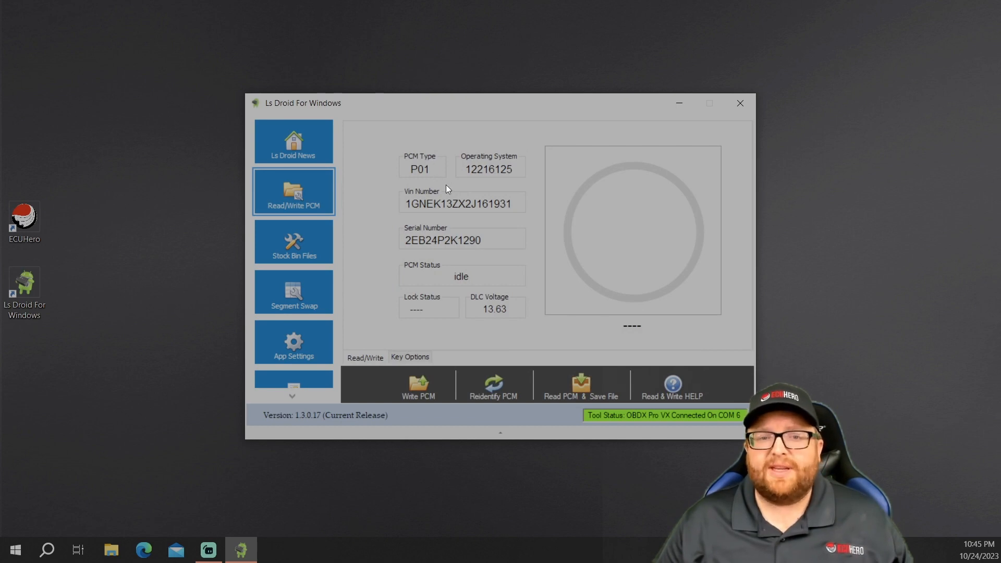
{"action": "mouse_move", "coordinate": [427, 178]}
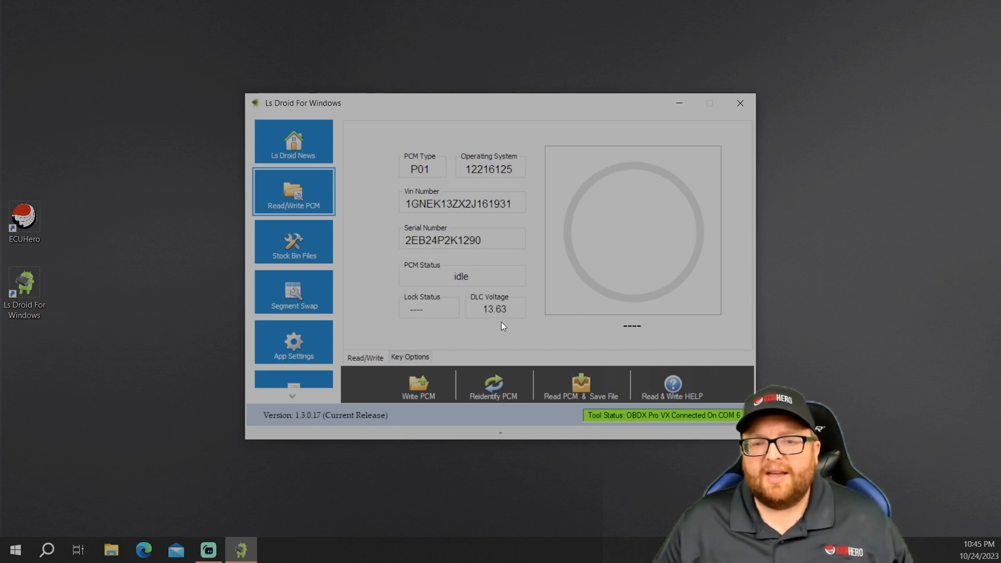
{"action": "mouse_move", "coordinate": [491, 324]}
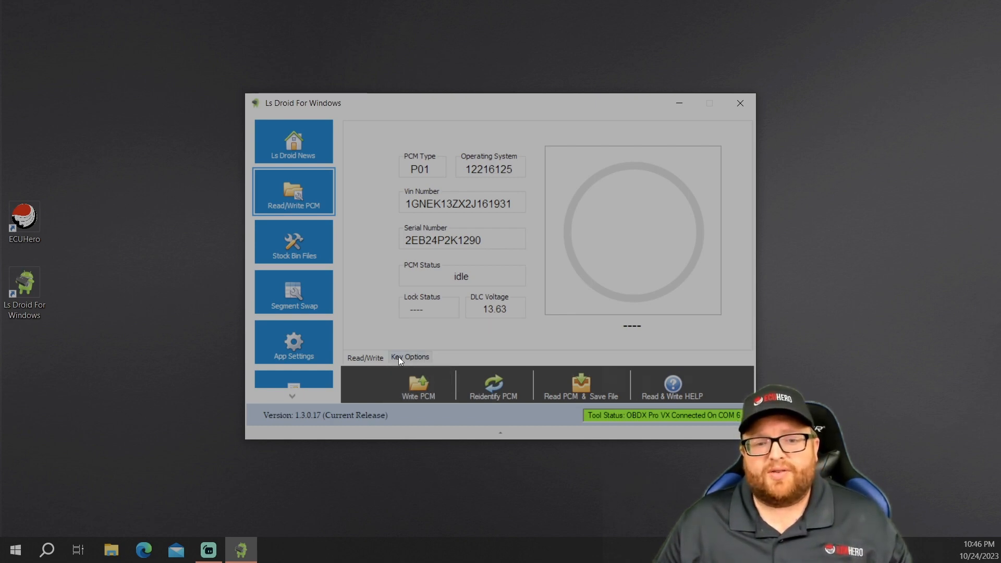
{"action": "left_click", "coordinate": [409, 357]}
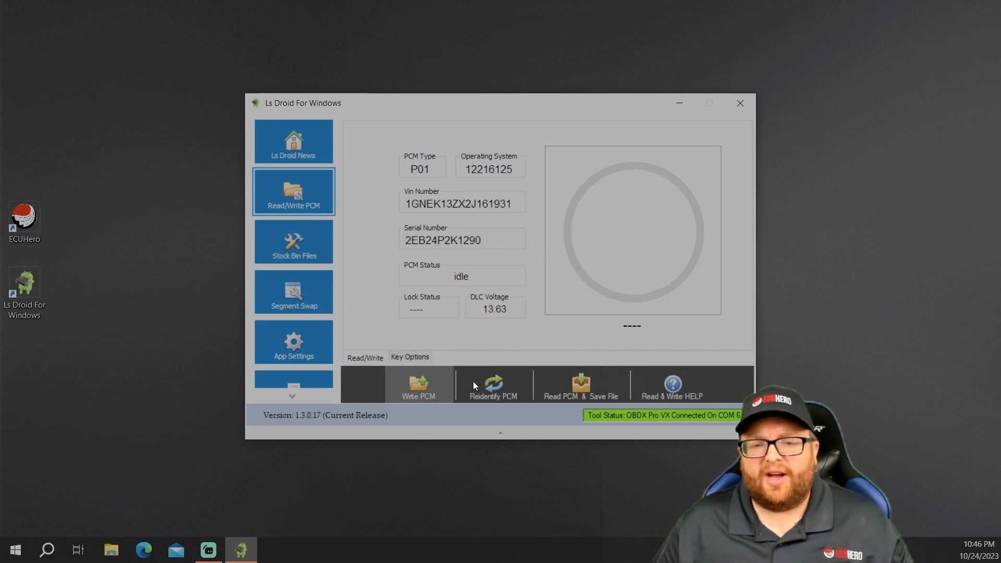
{"action": "mouse_move", "coordinate": [605, 384]}
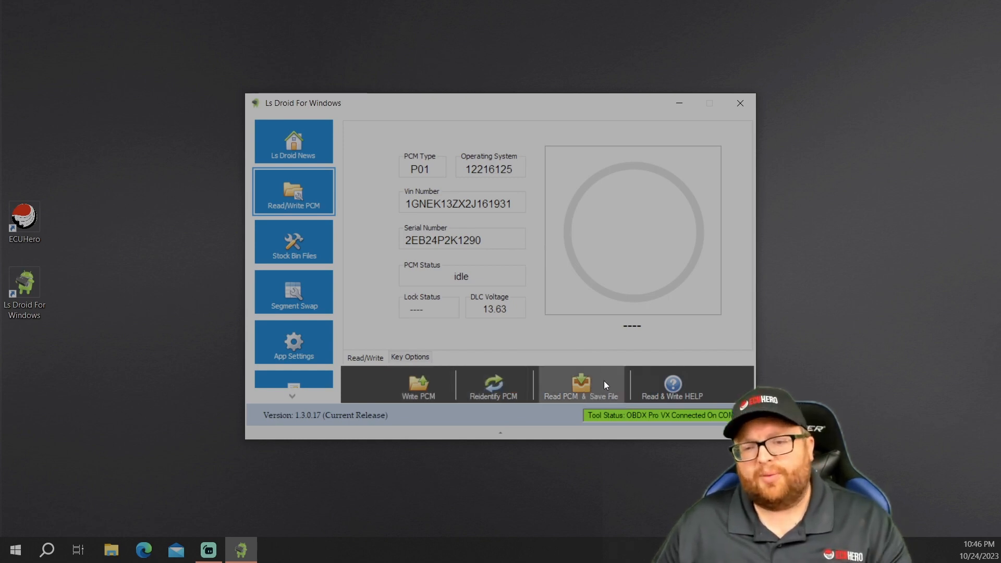
- Start a PCM read saved to a new file 'ls droid demo 2' in Documents
{"action": "left_click", "coordinate": [581, 385]}
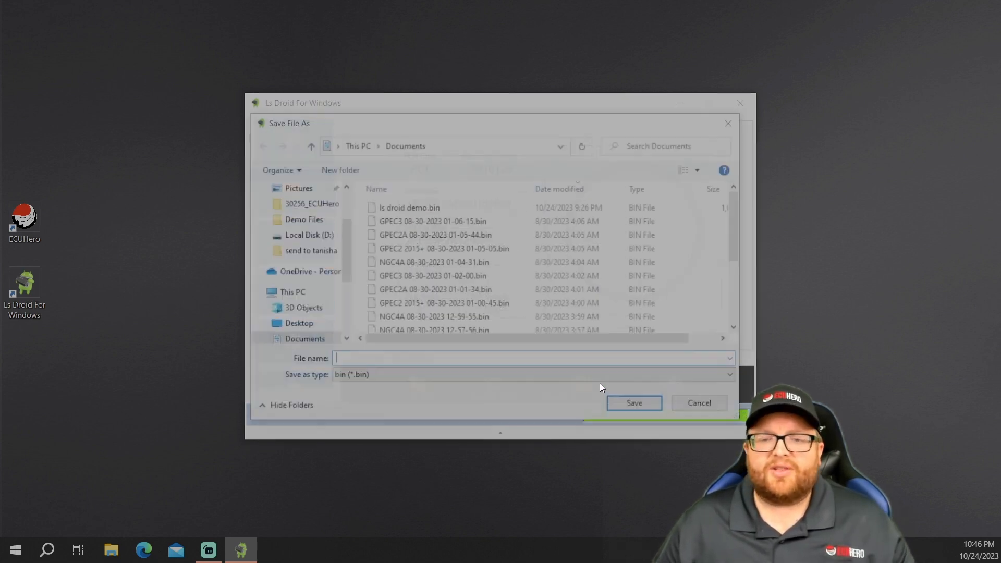
{"action": "left_click", "coordinate": [409, 208]}
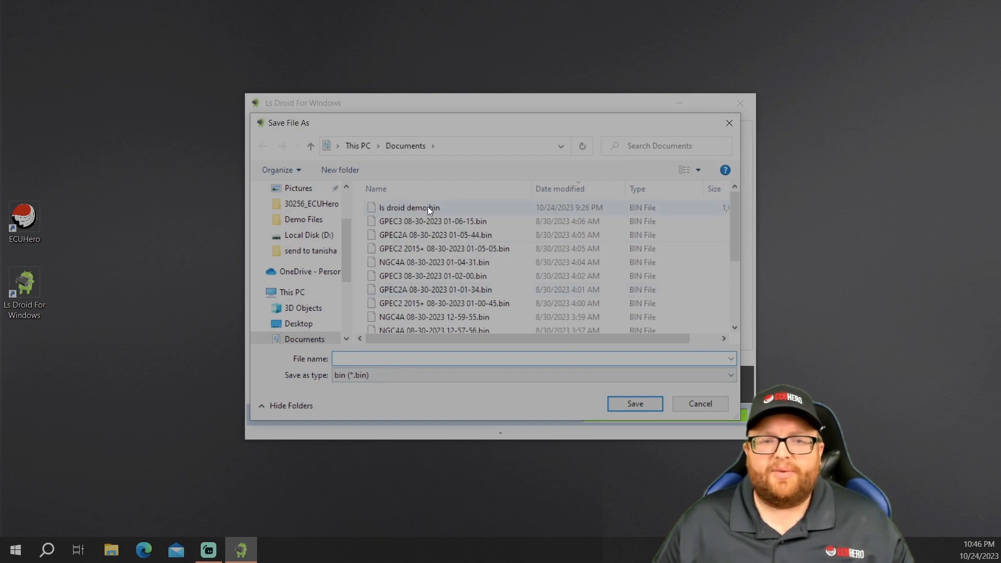
{"action": "left_click", "coordinate": [415, 358]}
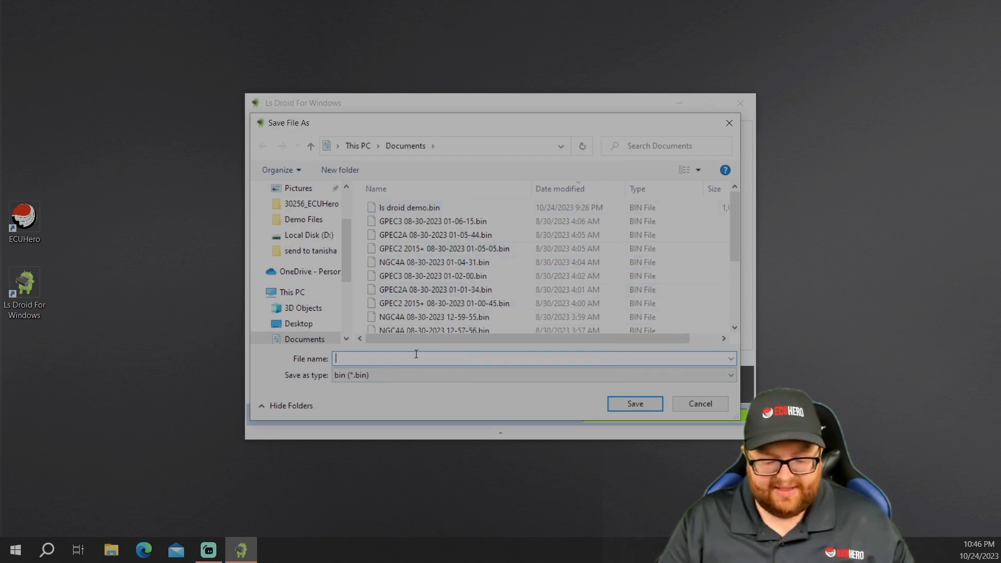
{"action": "type", "text": "ls droid demo 2"}
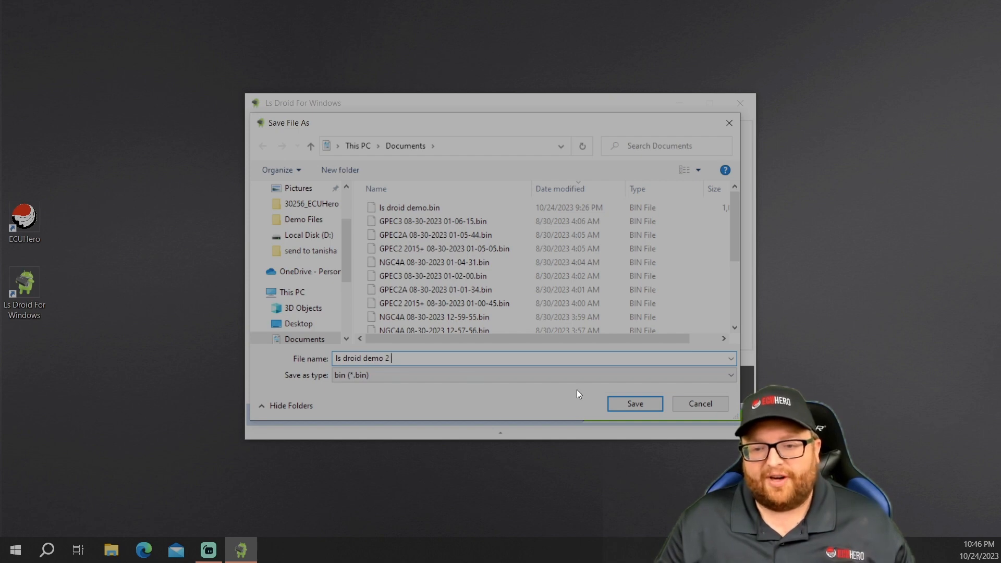
{"action": "left_click", "coordinate": [634, 404]}
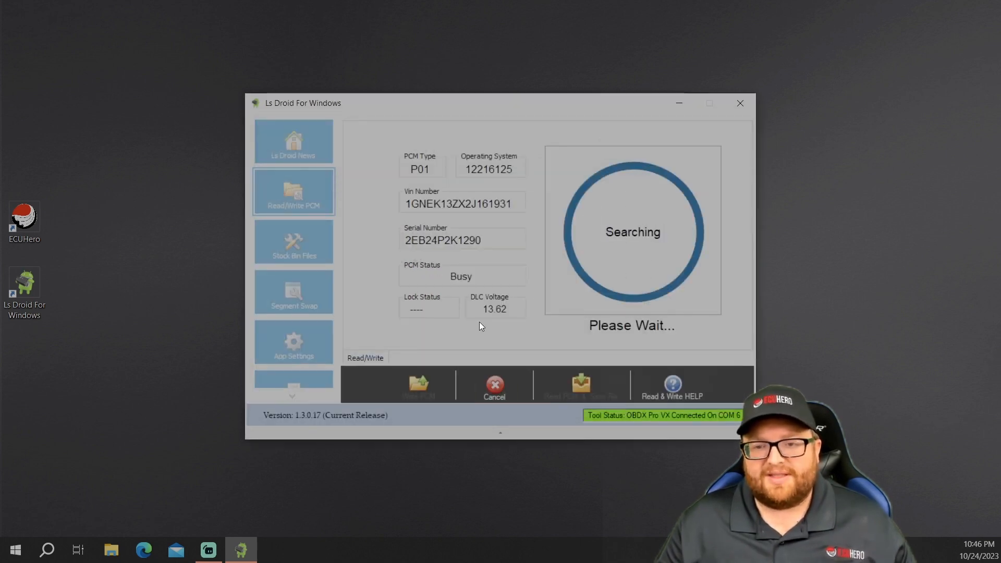
{"action": "mouse_move", "coordinate": [594, 257]}
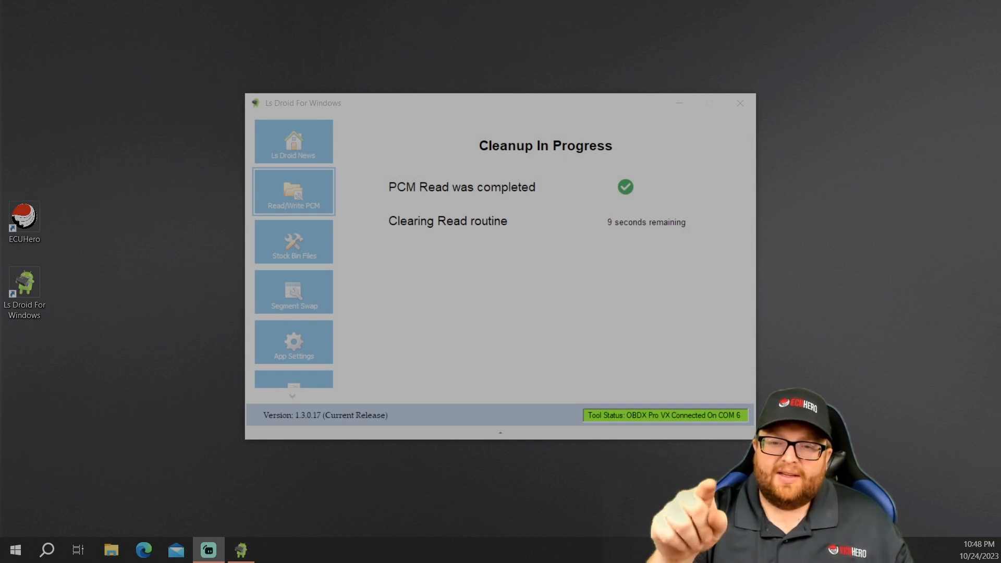
{"action": "mouse_move", "coordinate": [29, 440]}
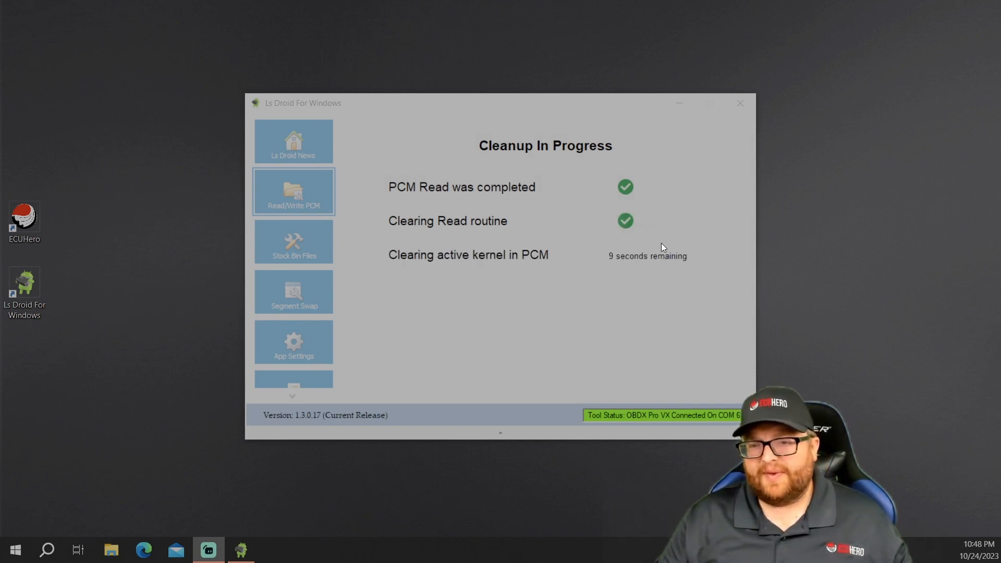
{"action": "mouse_move", "coordinate": [480, 291]}
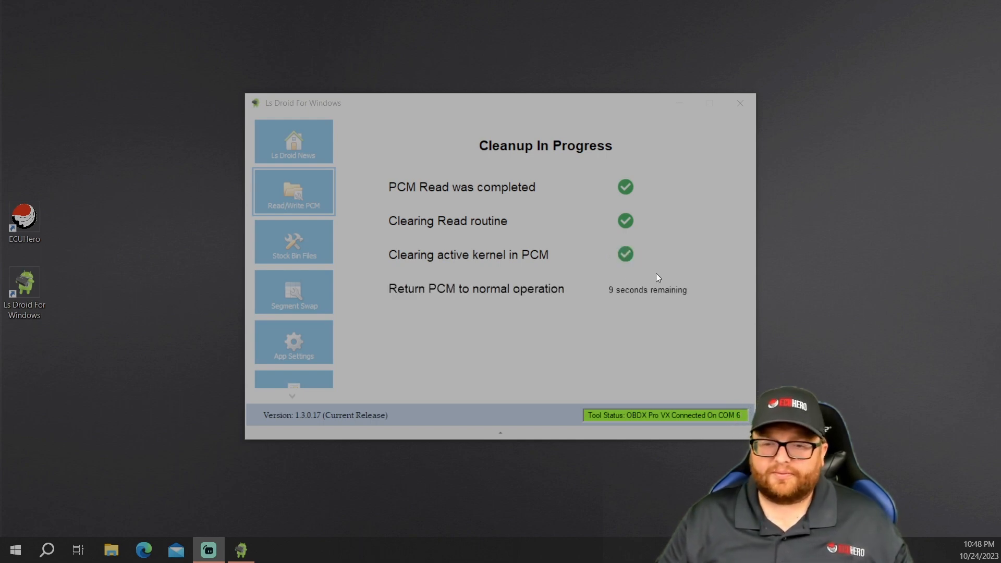
{"action": "mouse_move", "coordinate": [624, 301]}
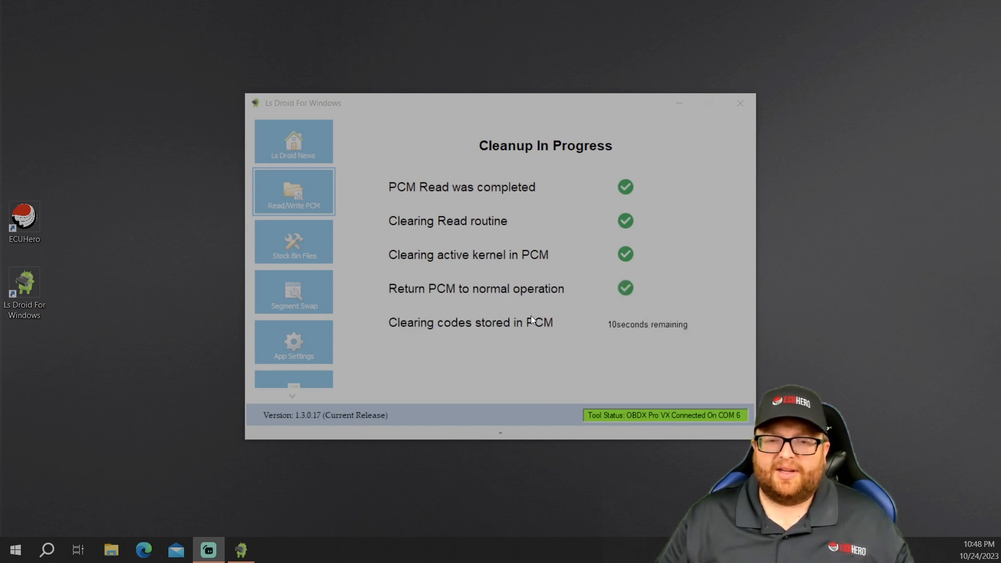
{"action": "mouse_move", "coordinate": [557, 332]}
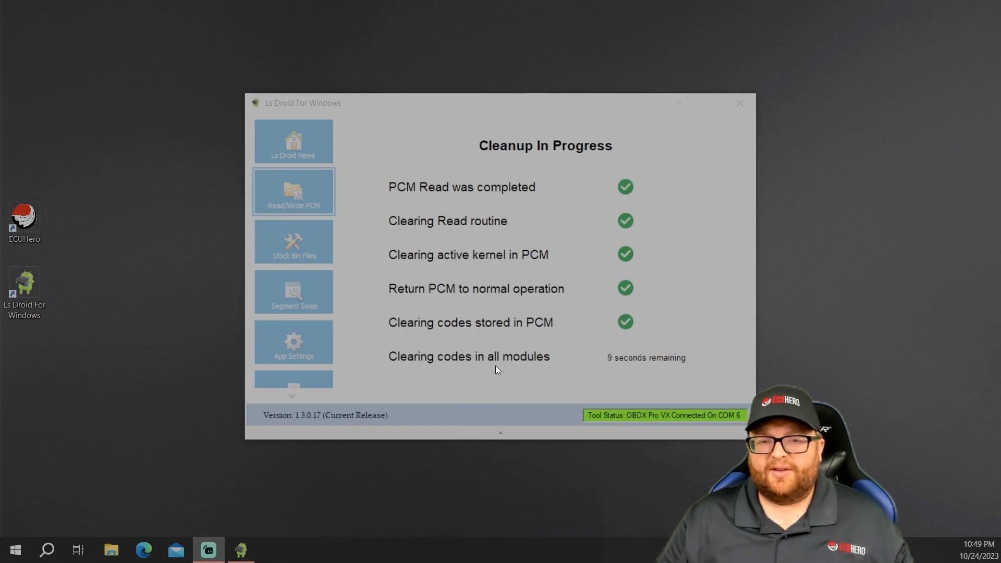
{"action": "mouse_move", "coordinate": [587, 362]}
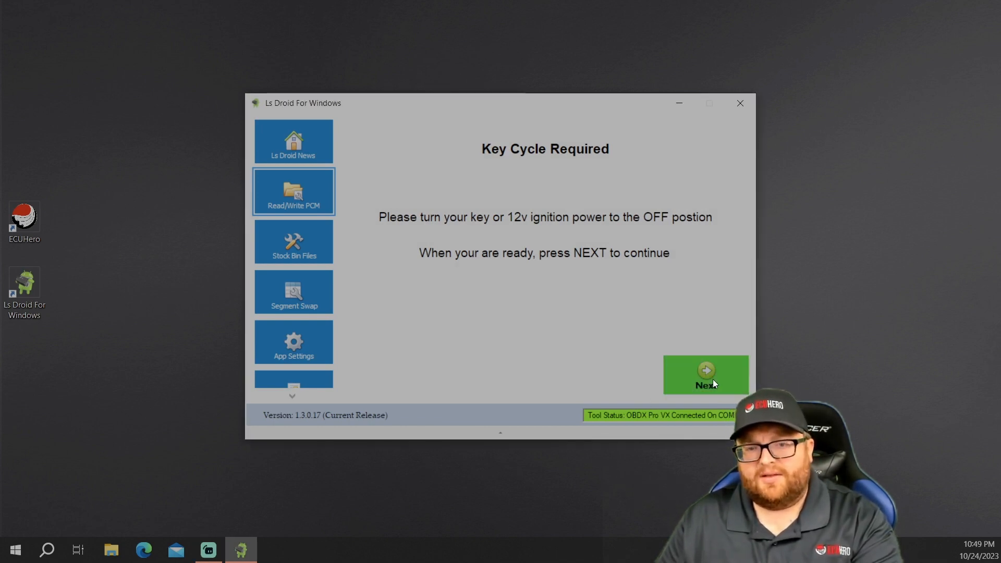
- Finish the ignition-off shutdown countdown and update the app's vehicle details for the P01
{"action": "left_click", "coordinate": [707, 374]}
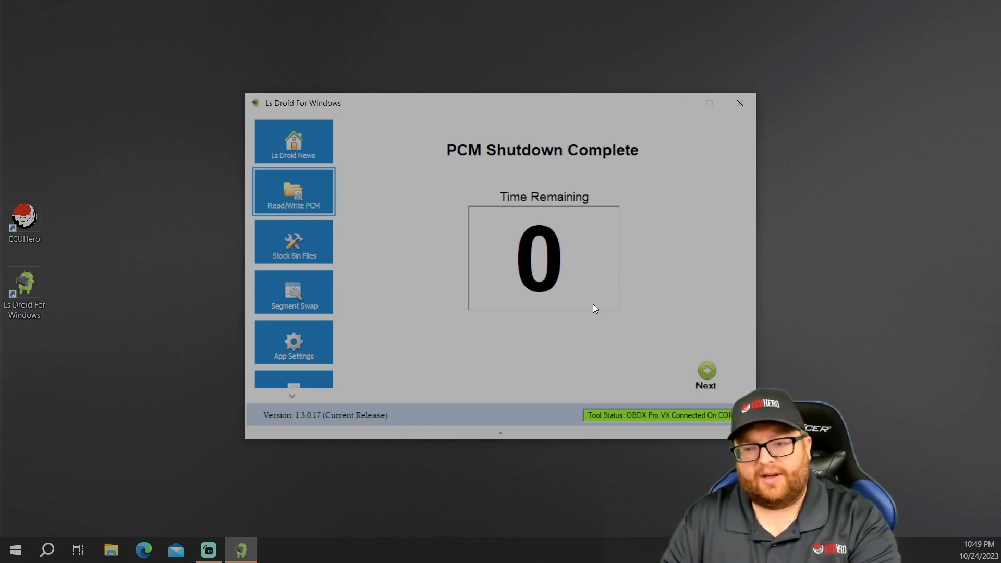
{"action": "left_click", "coordinate": [706, 373]}
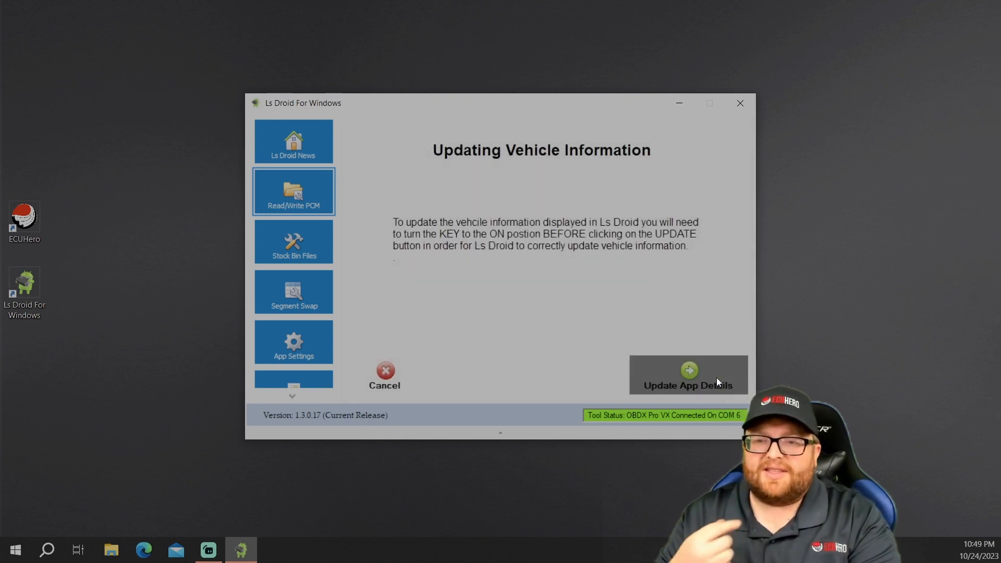
{"action": "mouse_move", "coordinate": [677, 390]}
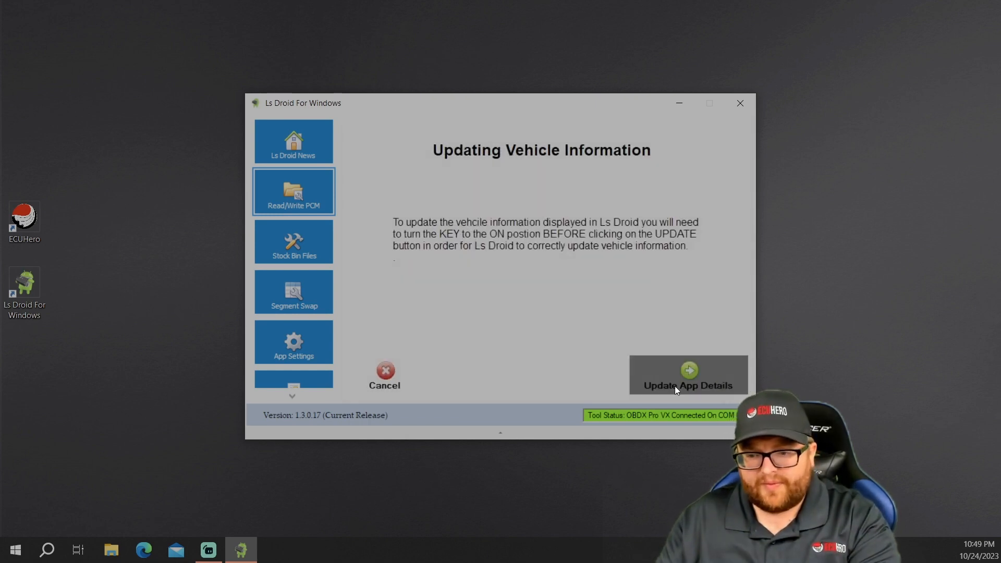
{"action": "left_click", "coordinate": [687, 375]}
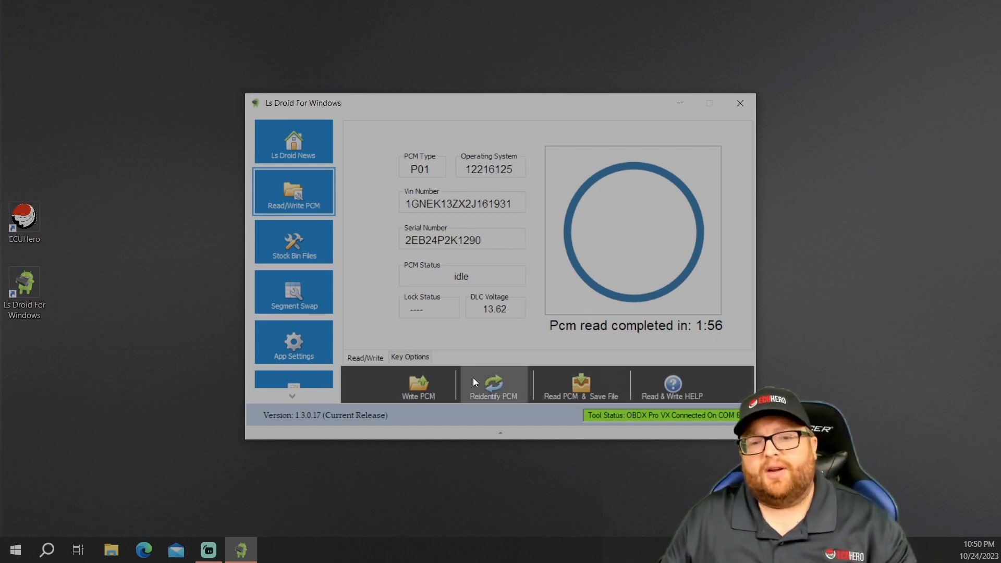
{"action": "left_click", "coordinate": [494, 385]}
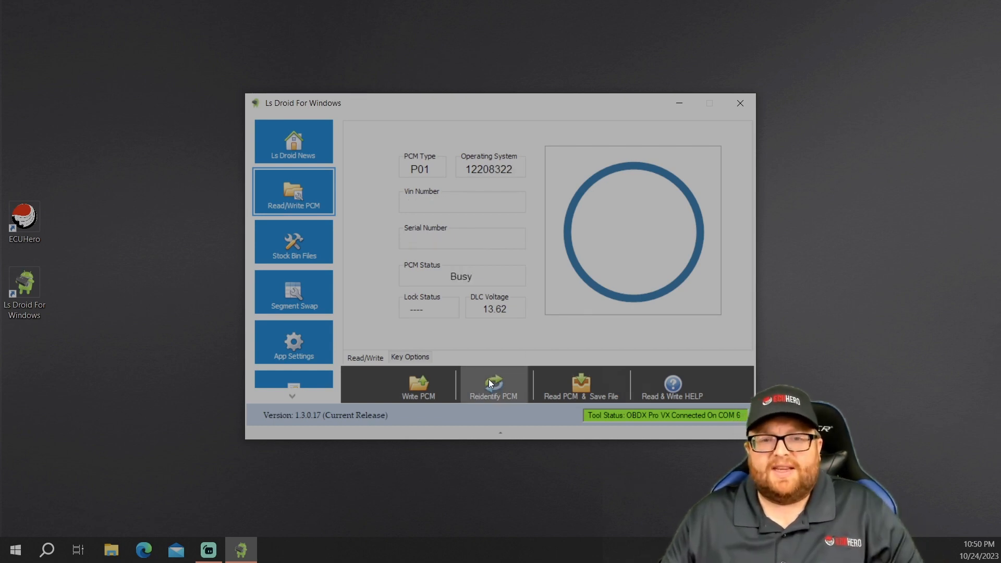
{"action": "left_click", "coordinate": [494, 386]}
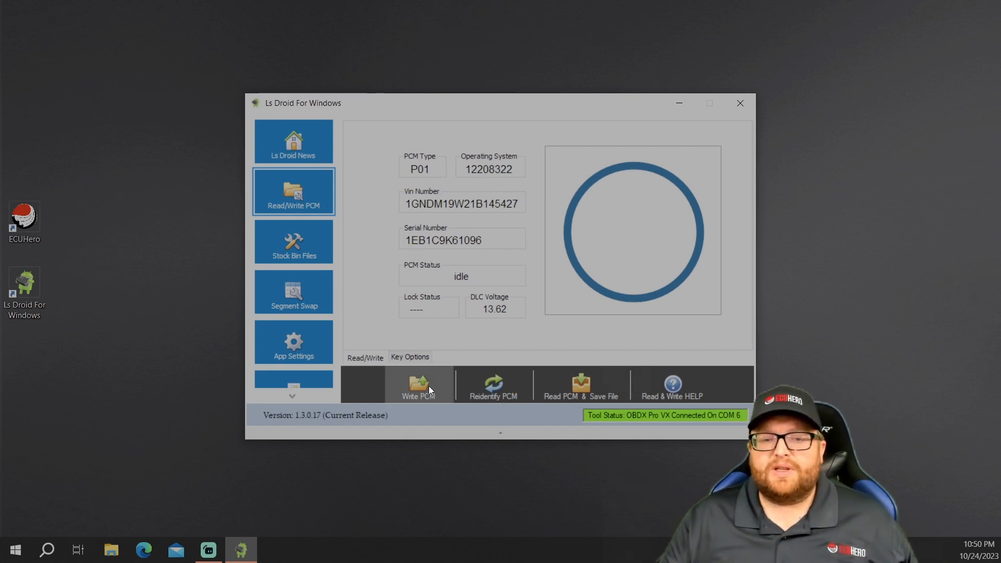
- Choose Create Pcm Copy (Clone) as the Write PCM flash type and proceed to Select File
{"action": "left_click", "coordinate": [419, 386]}
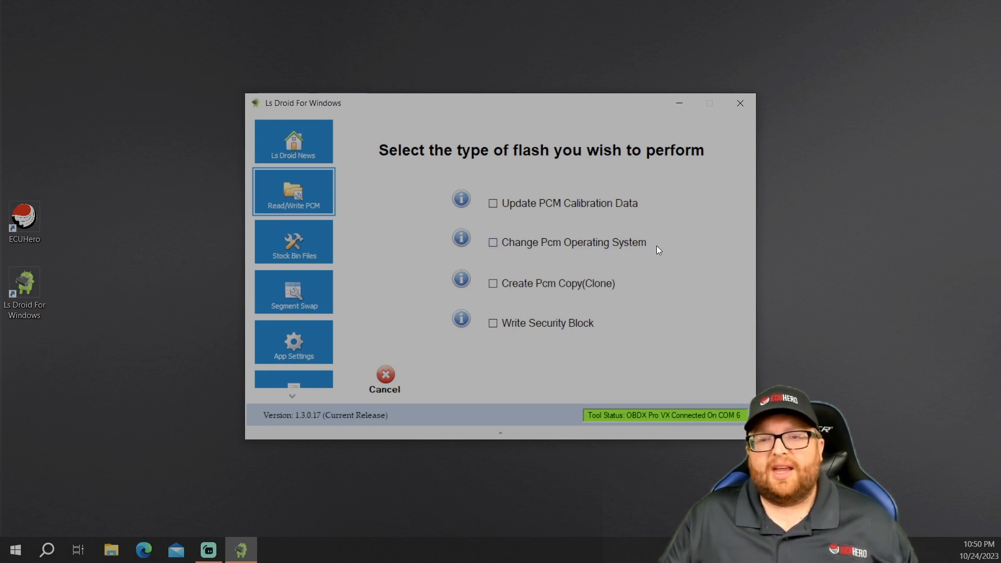
{"action": "mouse_move", "coordinate": [655, 250]}
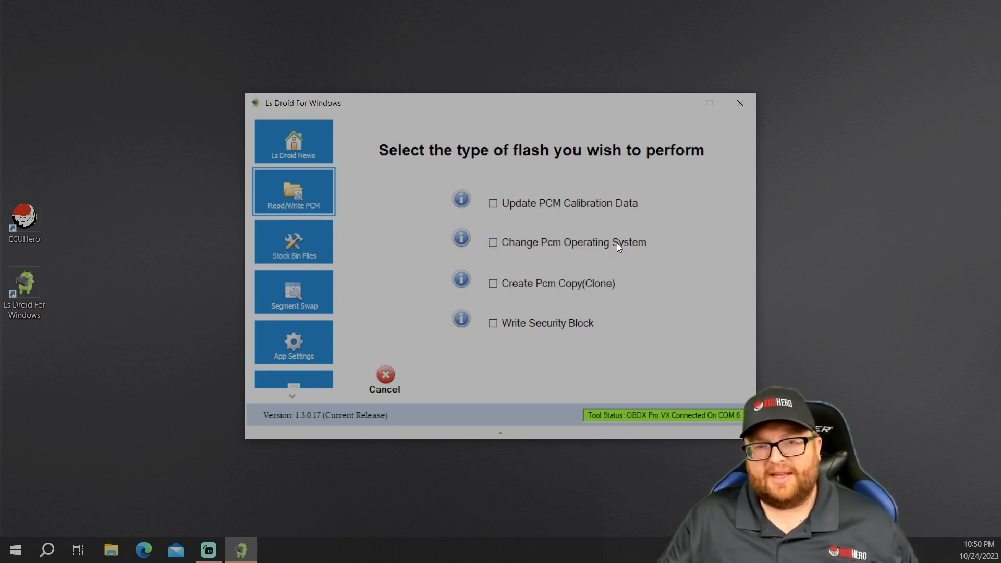
{"action": "mouse_move", "coordinate": [584, 292]}
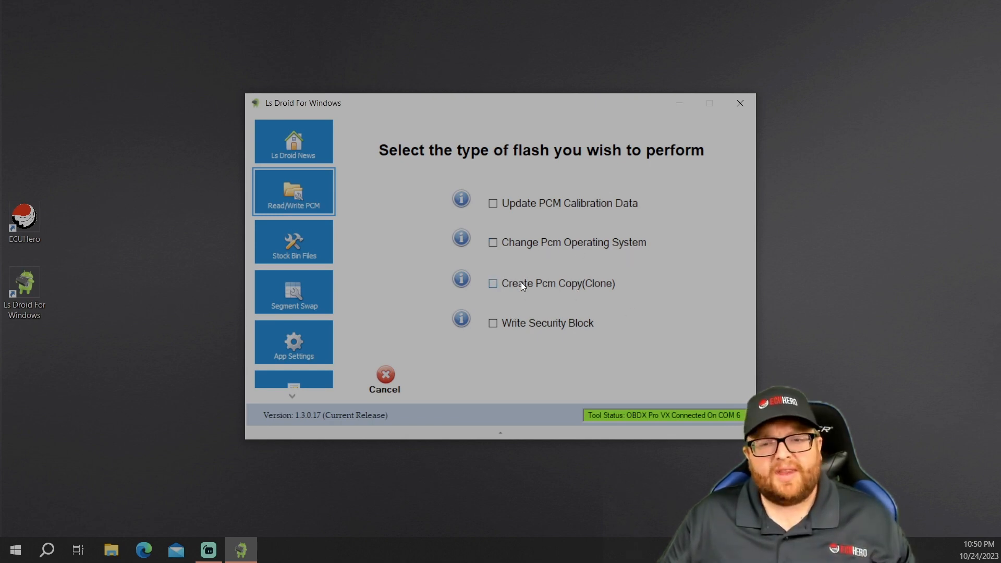
{"action": "mouse_move", "coordinate": [593, 289]}
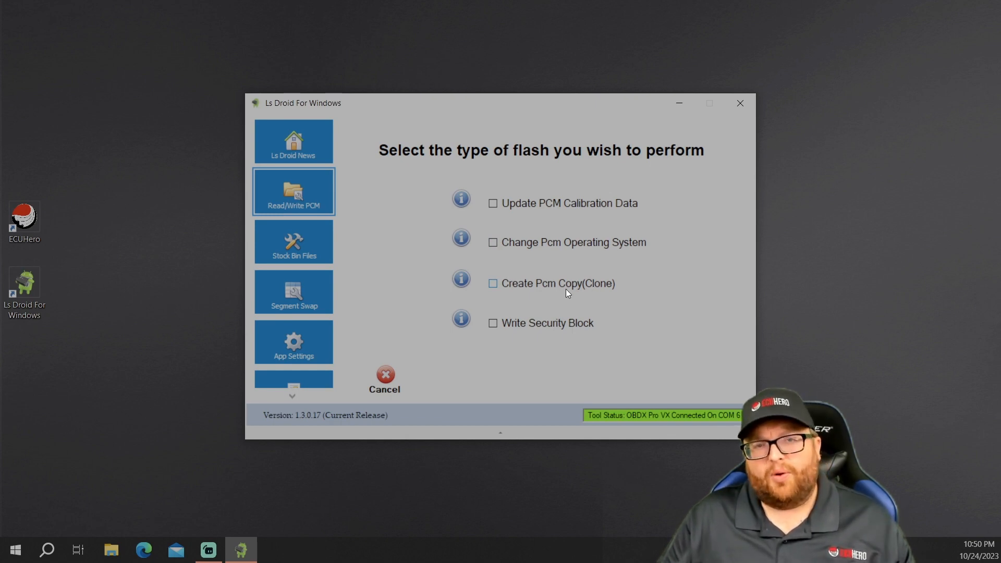
{"action": "left_click", "coordinate": [492, 283]}
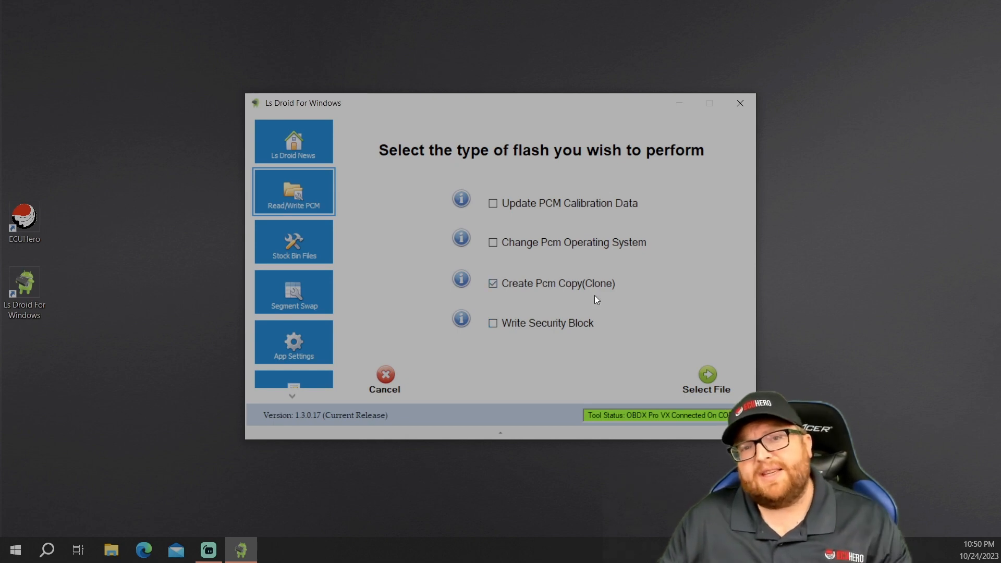
{"action": "left_click", "coordinate": [706, 377]}
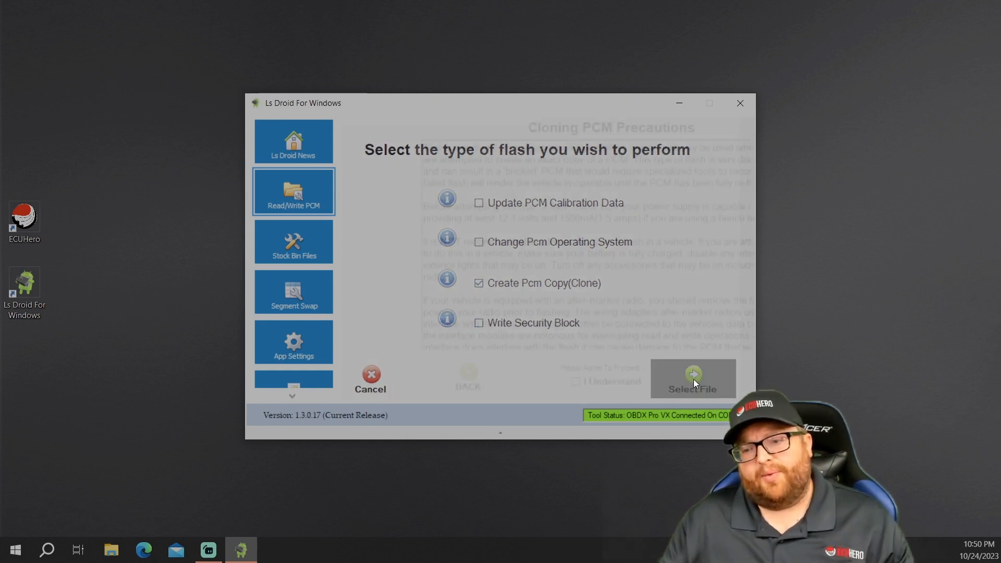
- Read through the Cloning PCM Precautions, noting the power supply current requirement, and tick I Understand
{"action": "left_click", "coordinate": [692, 377]}
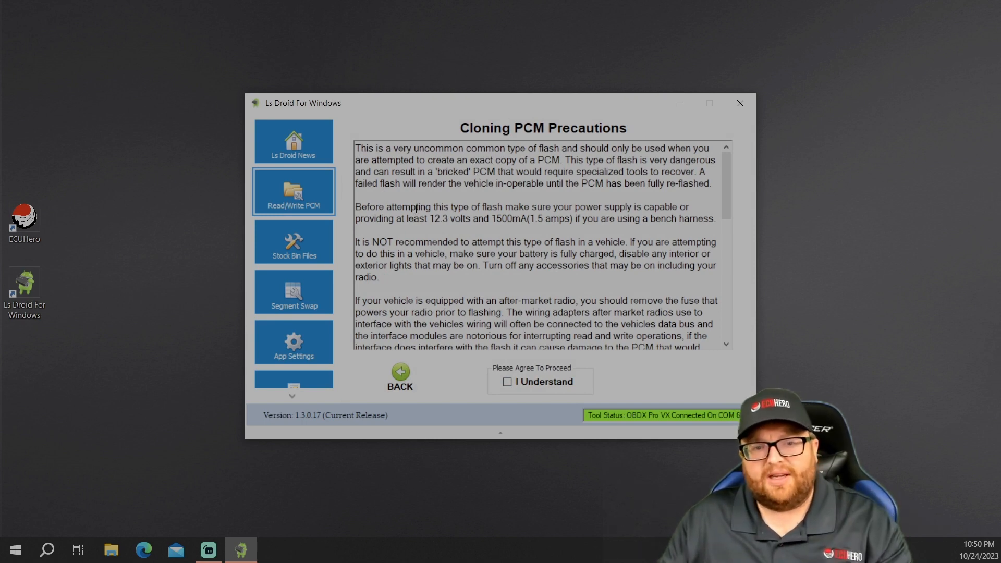
{"action": "left_click_drag", "start_coordinate": [405, 218], "coordinate": [451, 218]}
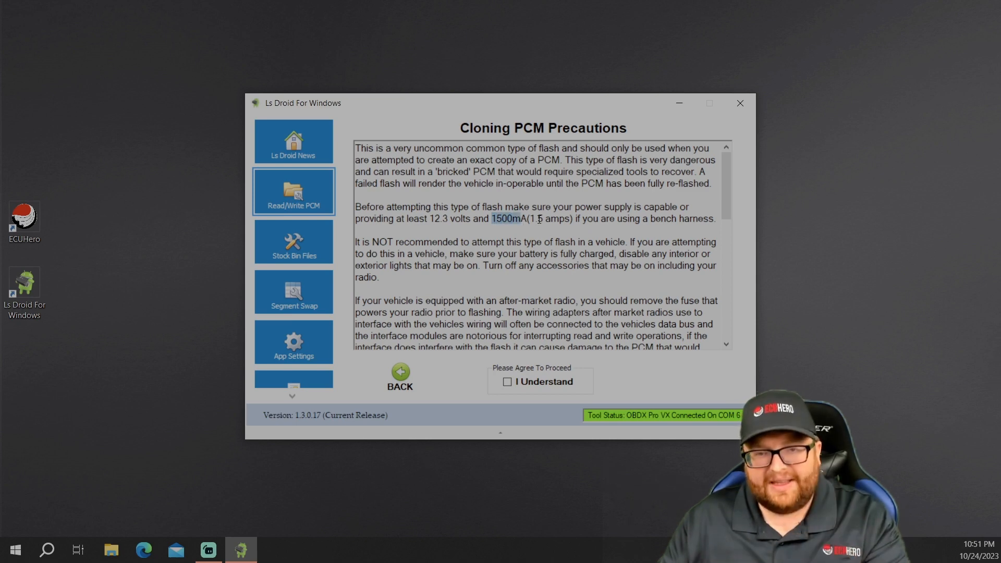
{"action": "scroll", "scroll_direction": "down", "scroll_amount": 3}
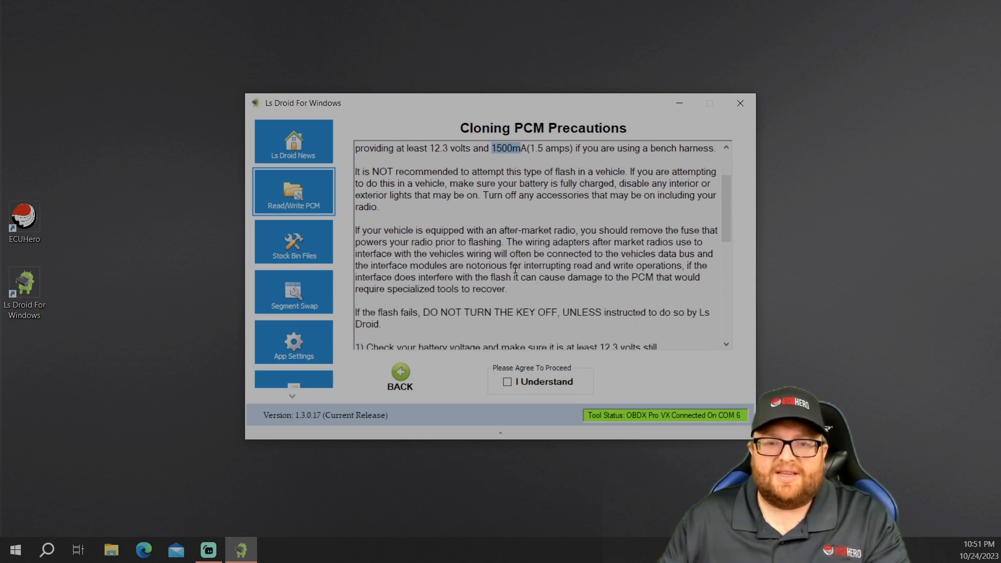
{"action": "scroll", "scroll_direction": "down", "scroll_amount": 3}
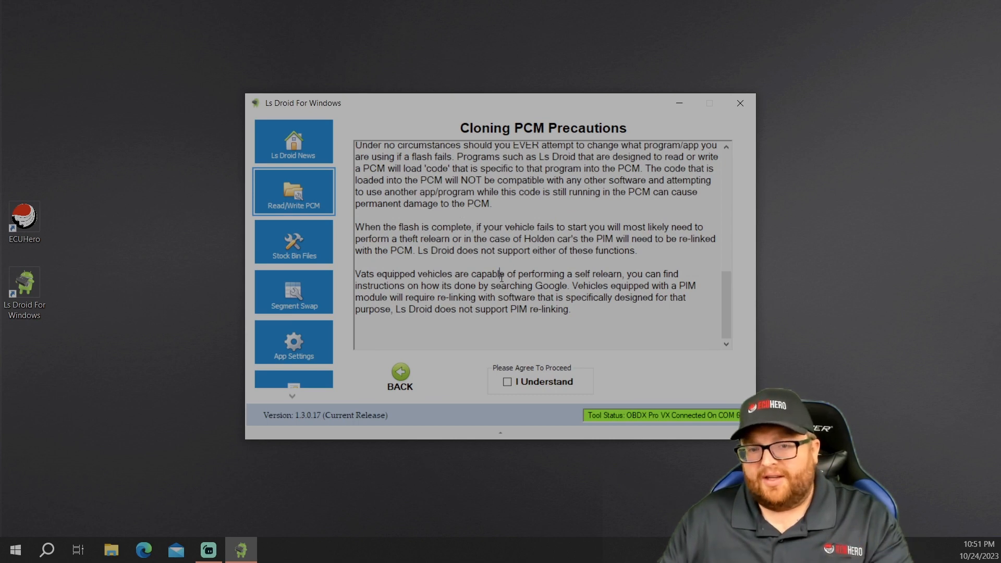
{"action": "left_click", "coordinate": [507, 382]}
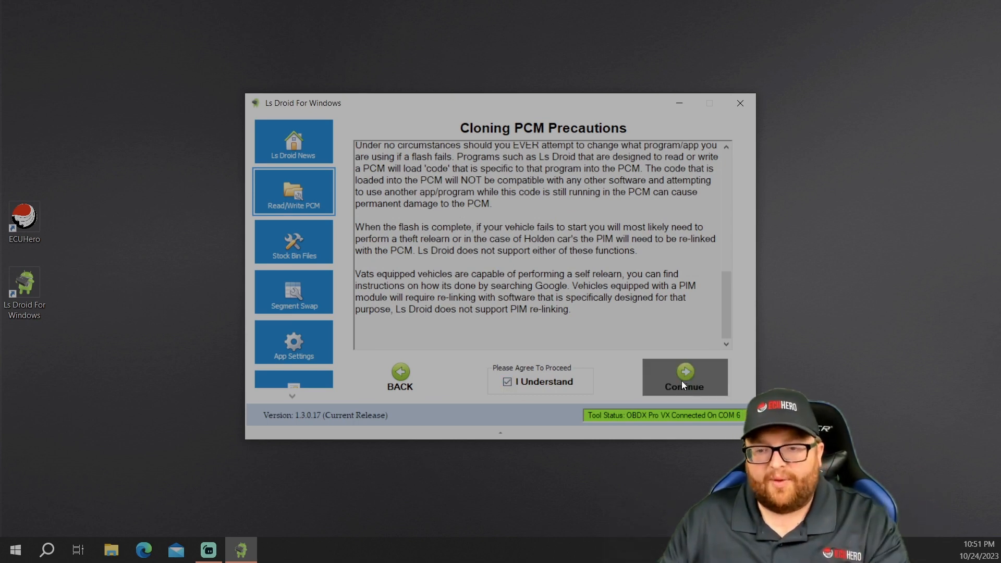
- Continue past the precautions and pick 'ls droid demo 2.bin' from Documents as the file to write
{"action": "left_click", "coordinate": [684, 377]}
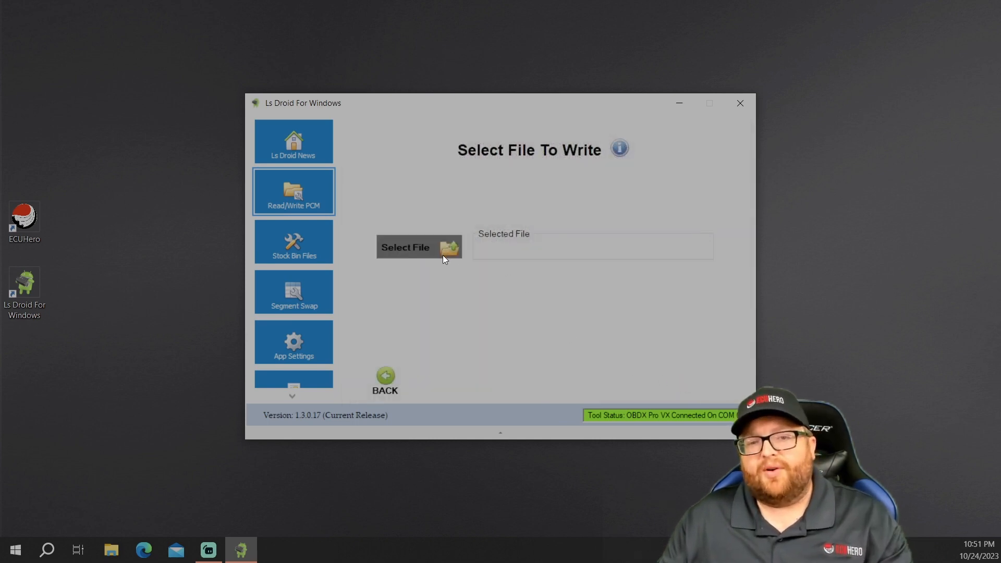
{"action": "left_click", "coordinate": [405, 247]}
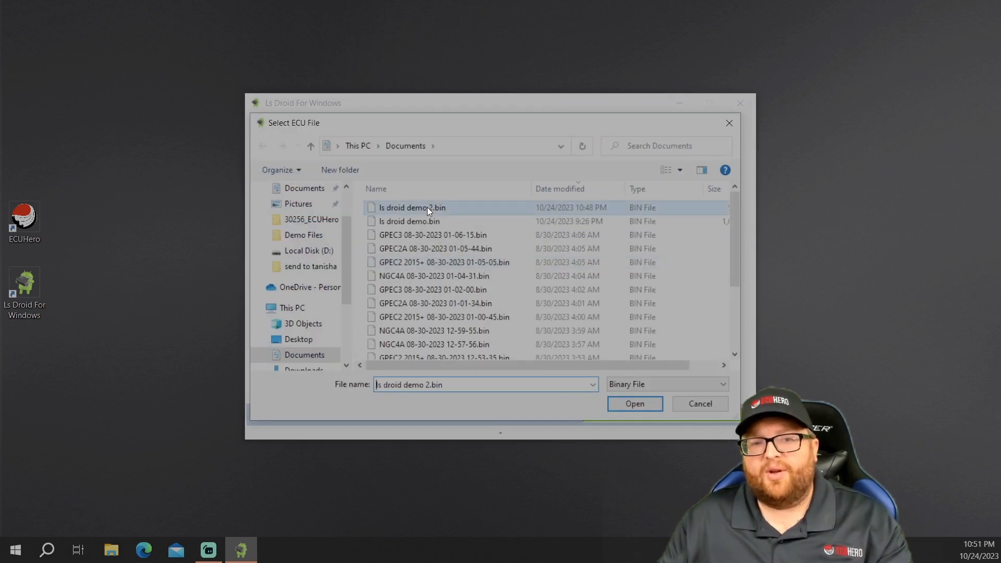
{"action": "left_click", "coordinate": [634, 404]}
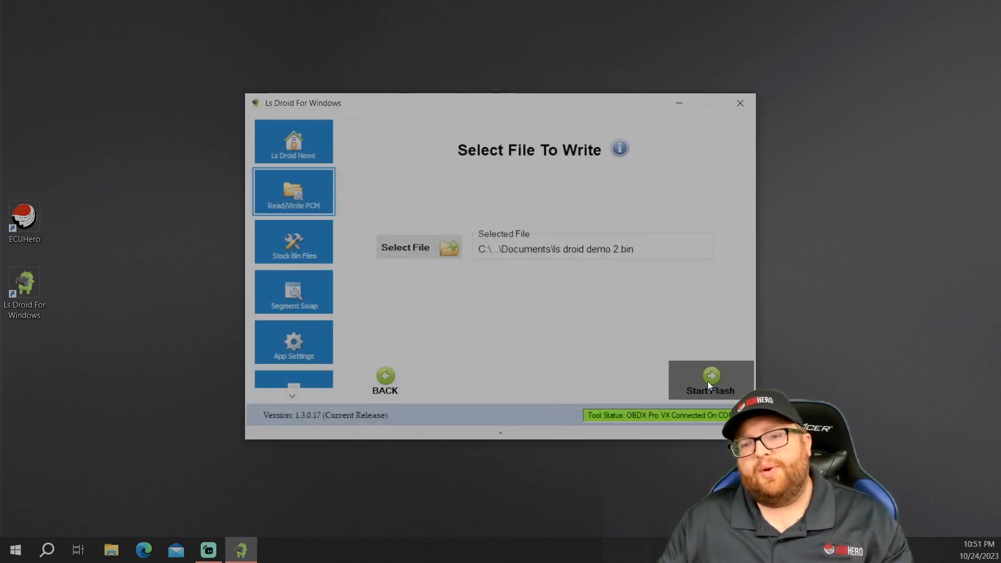
- Start Flash to write the cloned file to the PCM until the write completes
{"action": "left_click", "coordinate": [710, 379]}
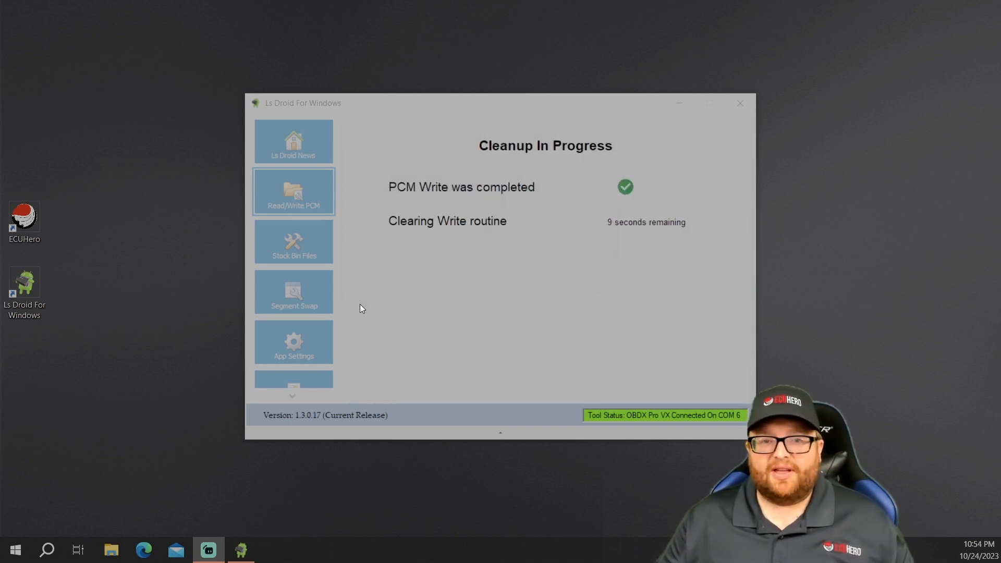
{"action": "mouse_move", "coordinate": [476, 236]}
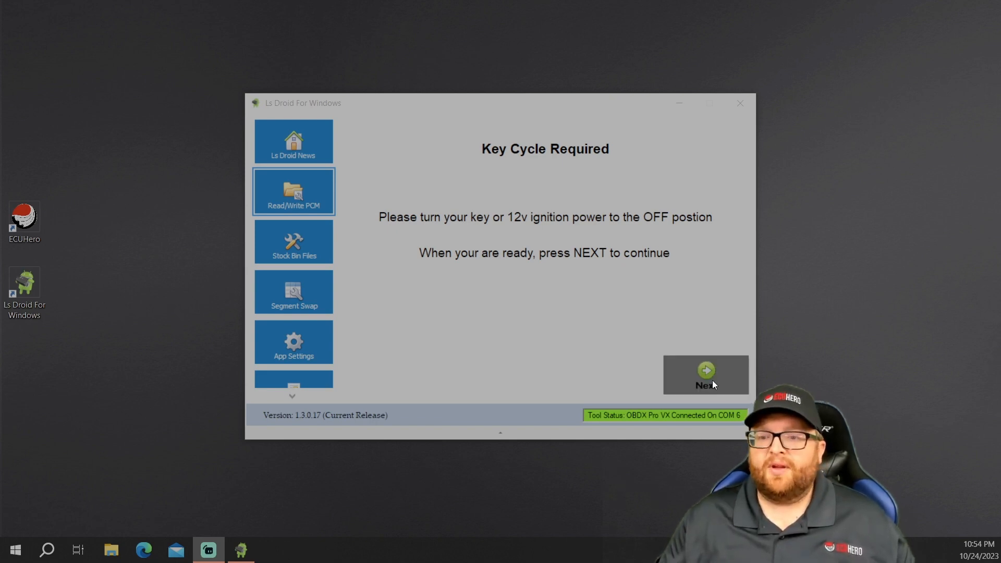
- Confirm ignition off and PCM shutdown complete, then refresh the vehicle information to the cloned P01 identity
{"action": "left_click", "coordinate": [706, 375]}
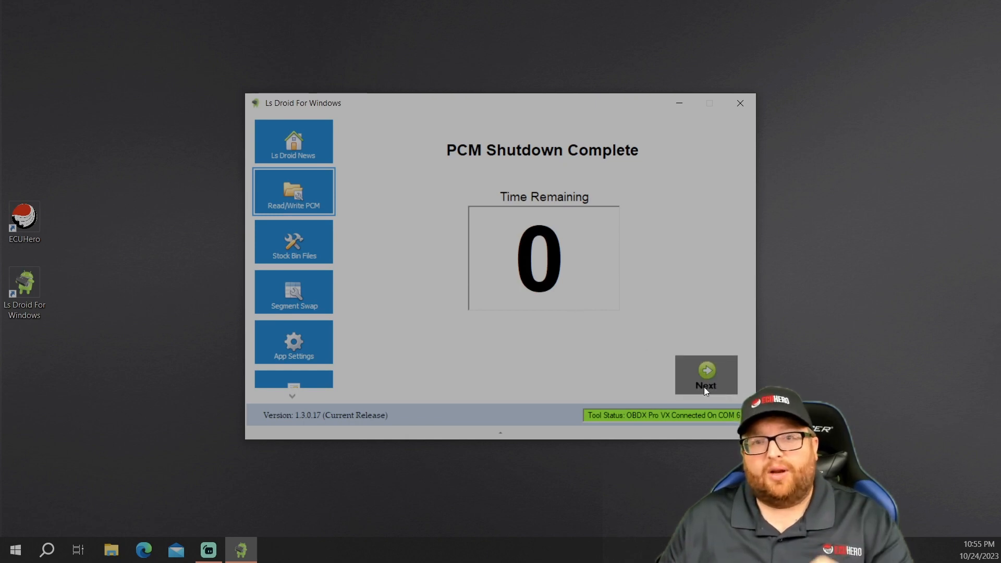
{"action": "mouse_move", "coordinate": [675, 305]}
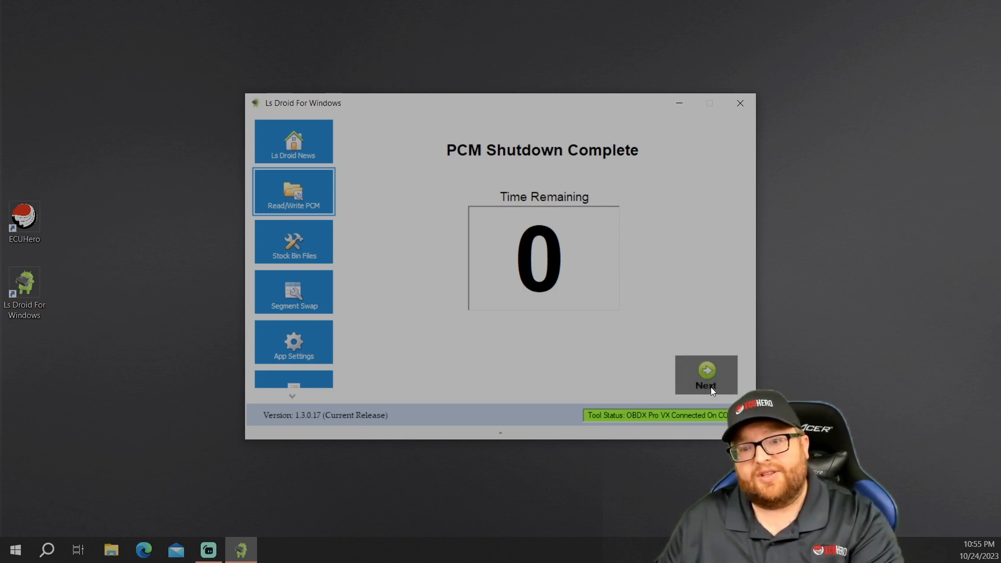
{"action": "left_click", "coordinate": [706, 374]}
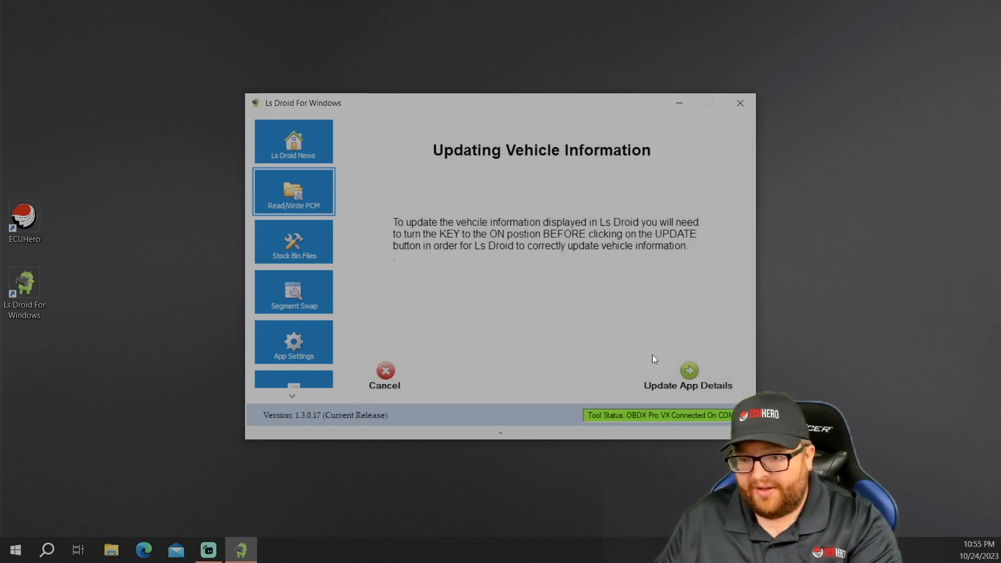
{"action": "left_click", "coordinate": [687, 370]}
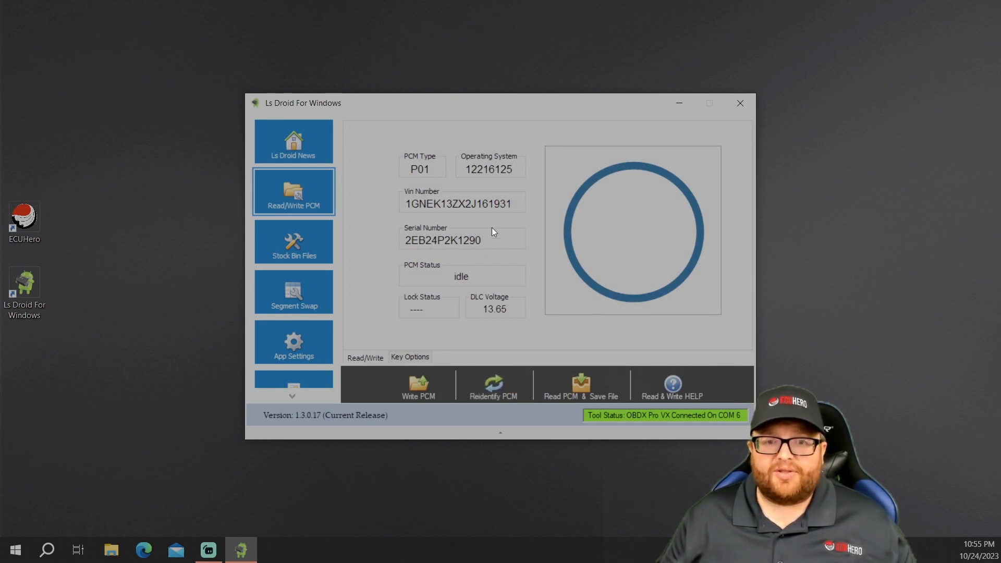
{"action": "mouse_move", "coordinate": [516, 190]}
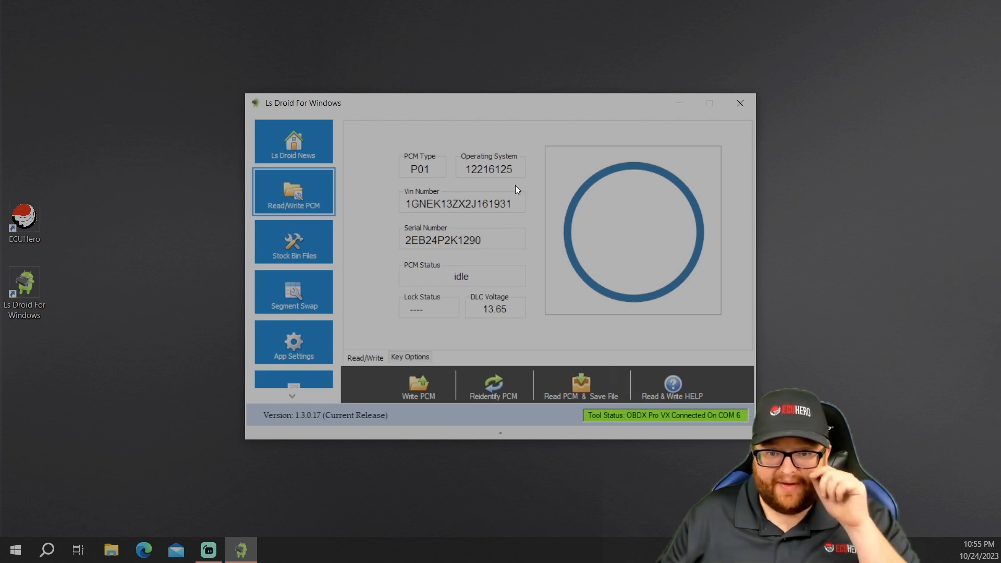
{"action": "mouse_move", "coordinate": [546, 190]}
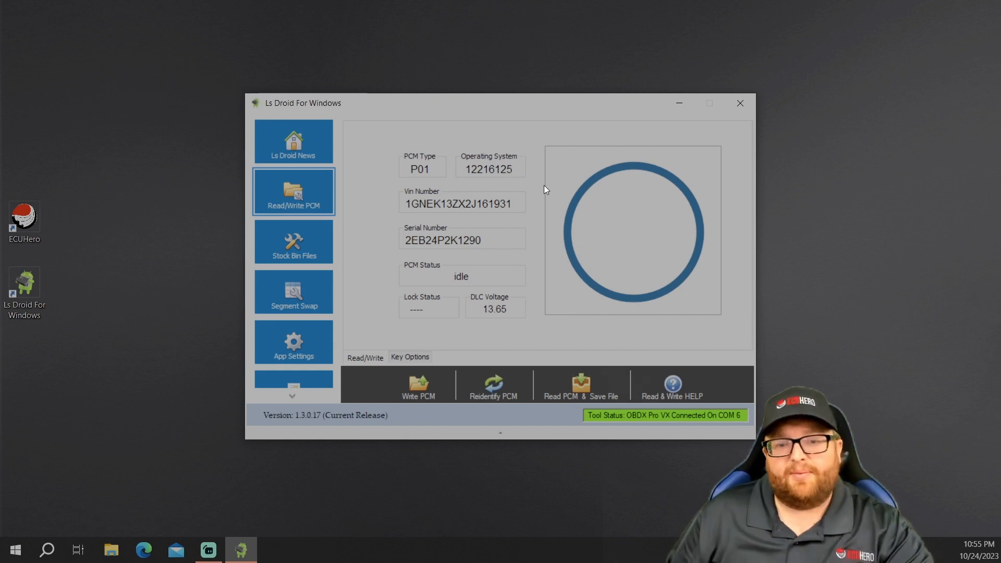
{"action": "mouse_move", "coordinate": [504, 274]}
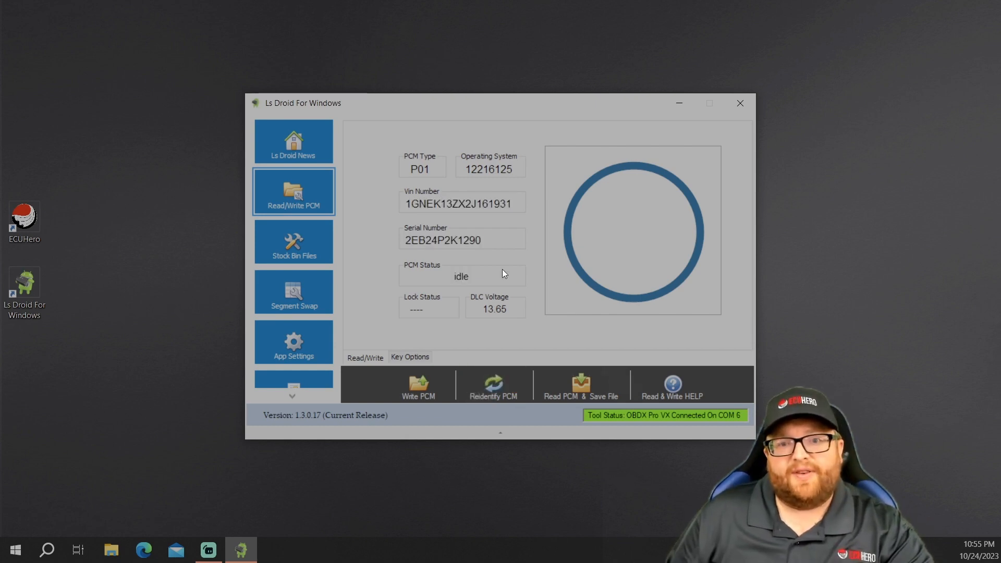
{"action": "mouse_move", "coordinate": [499, 211]}
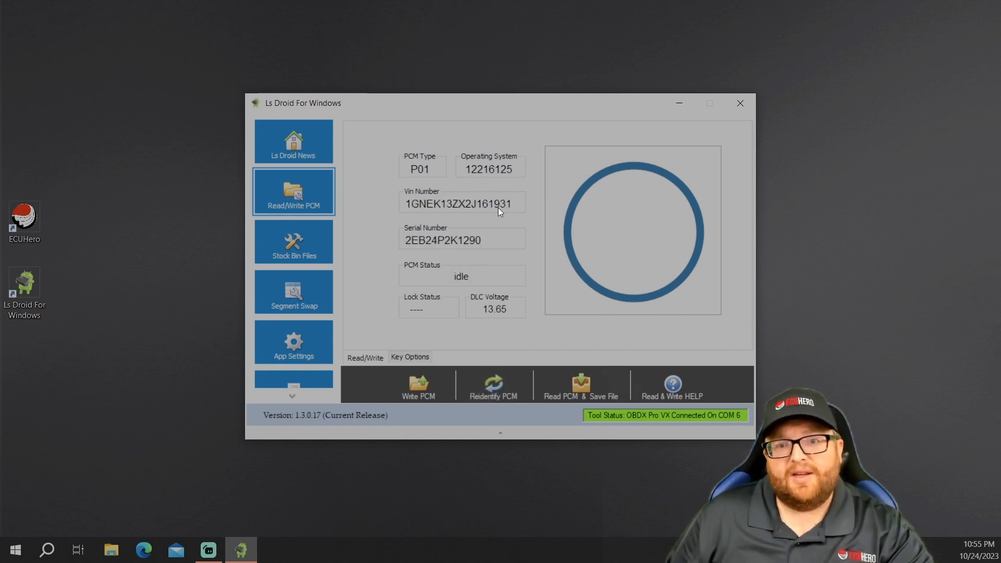
{"action": "mouse_move", "coordinate": [517, 176]}
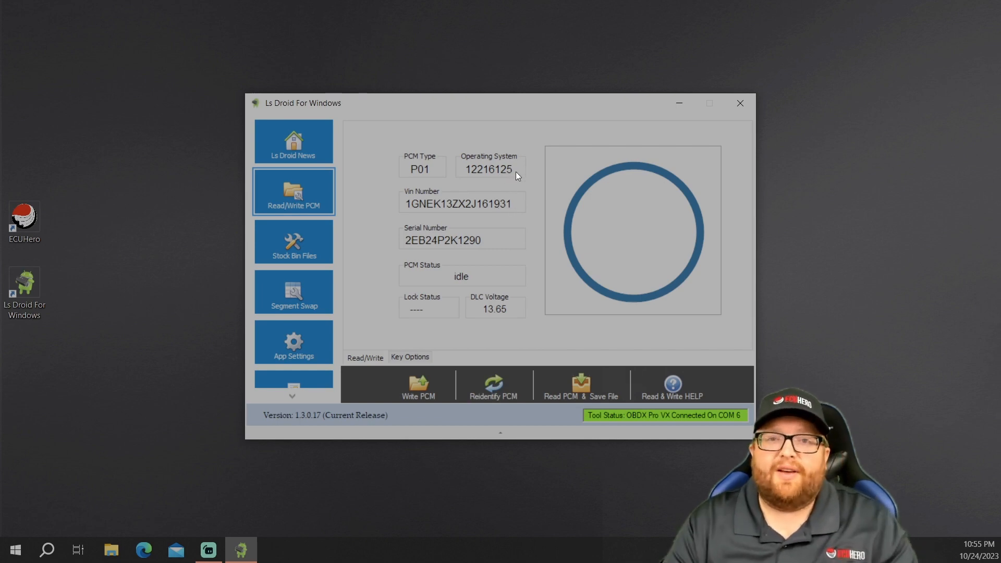